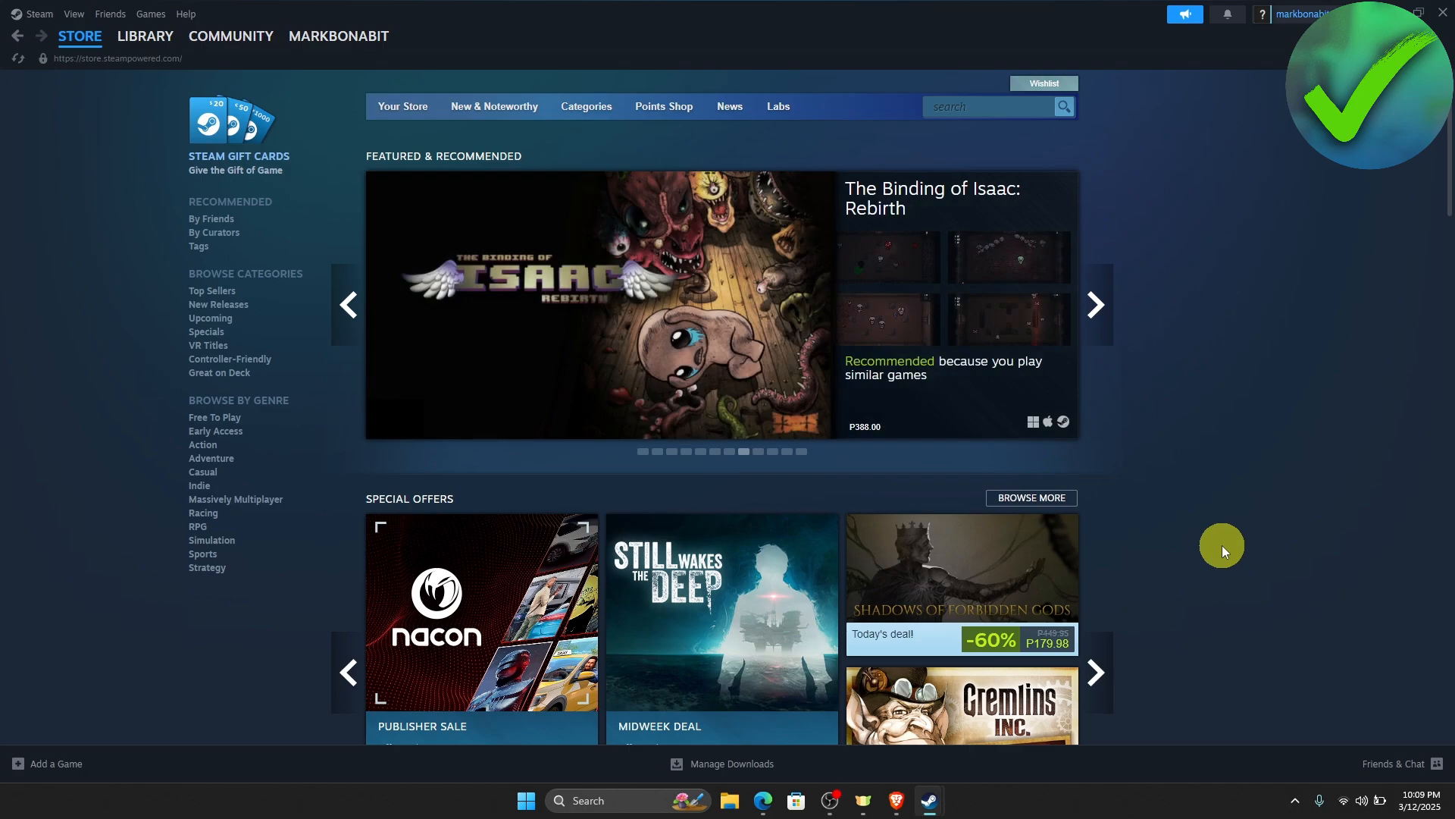
mouse_move(775, 106)
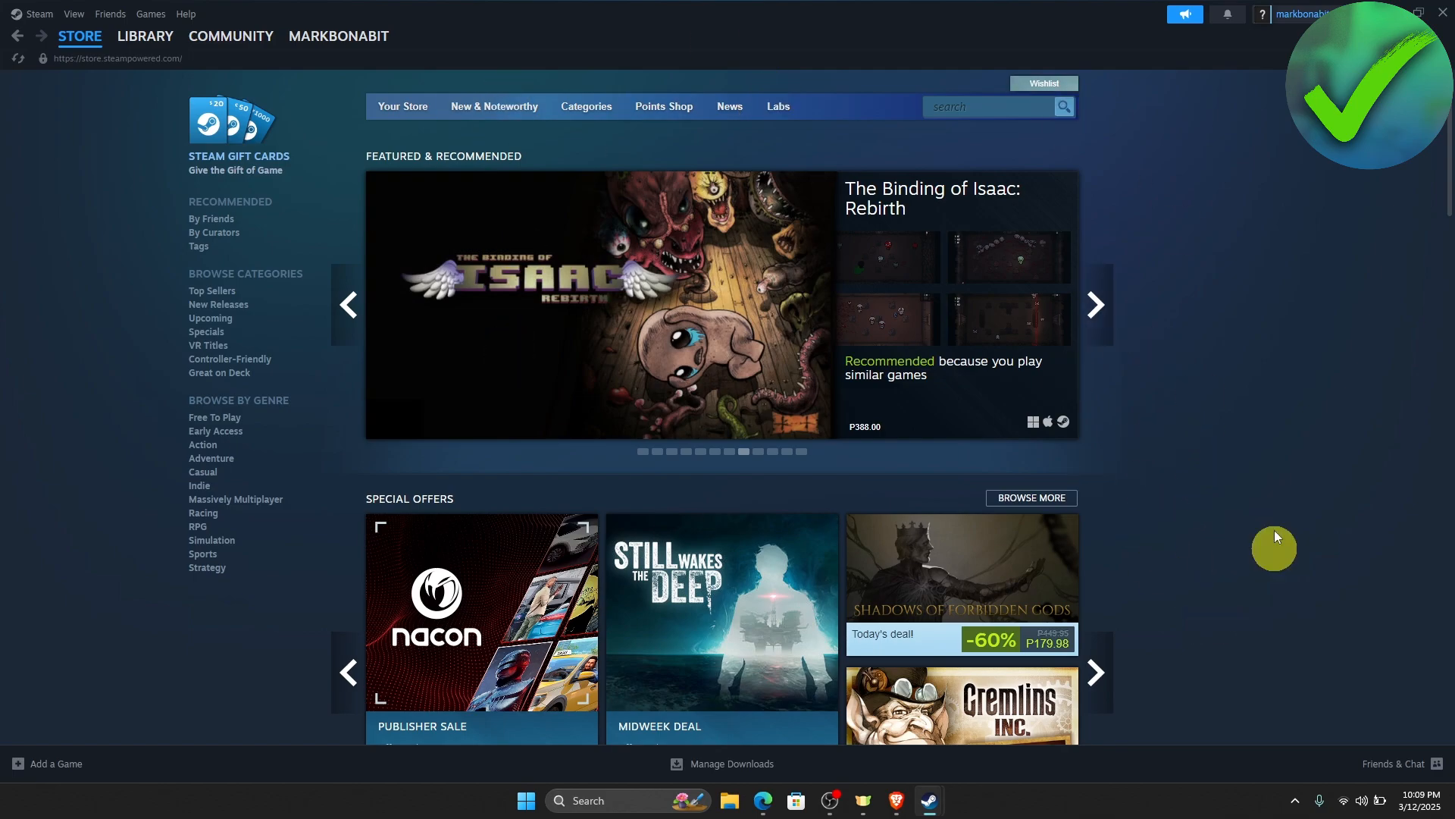
mouse_move(1318, 50)
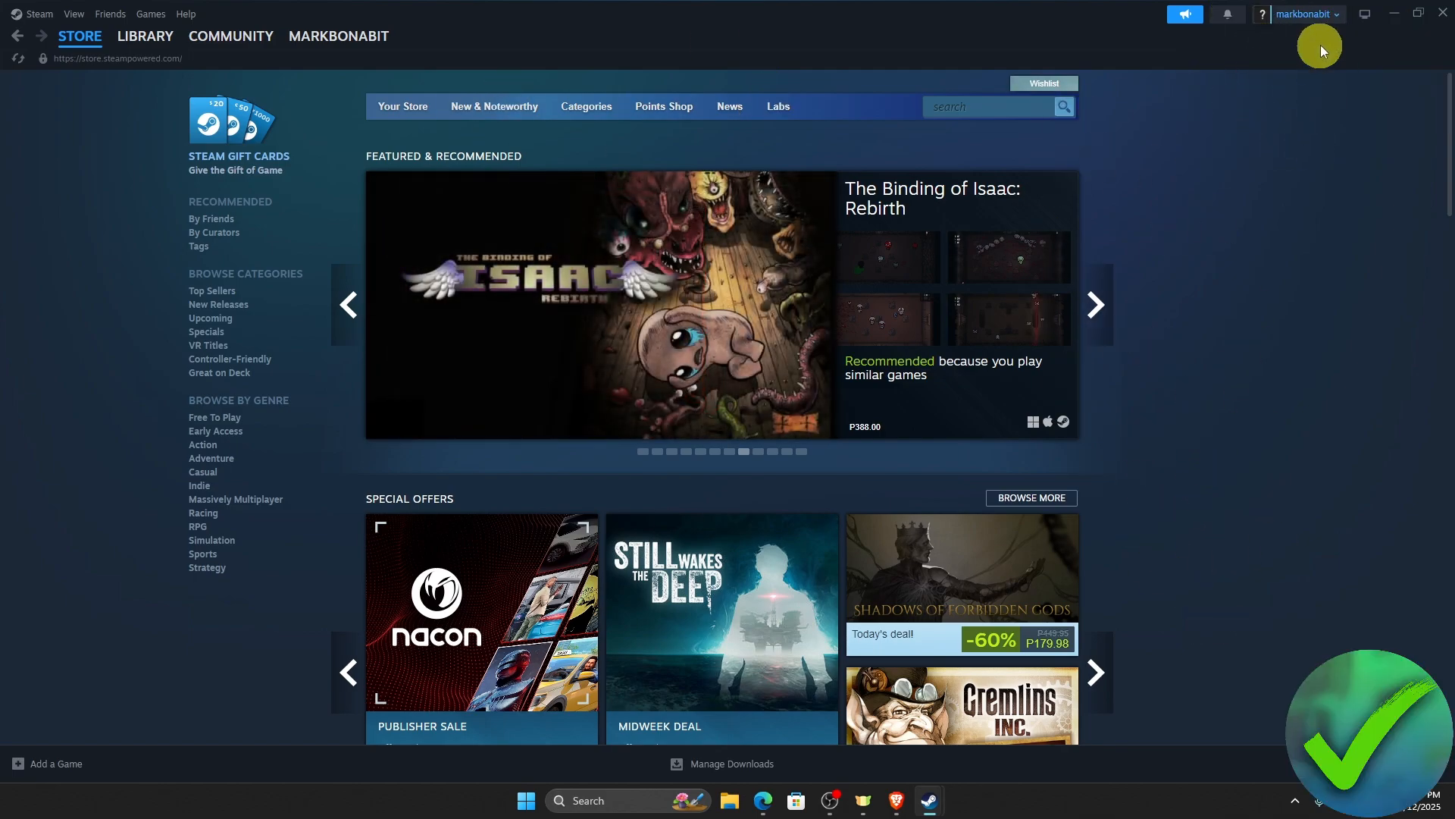
Choose Account details from the account name dropdown at the top right
click(1302, 13)
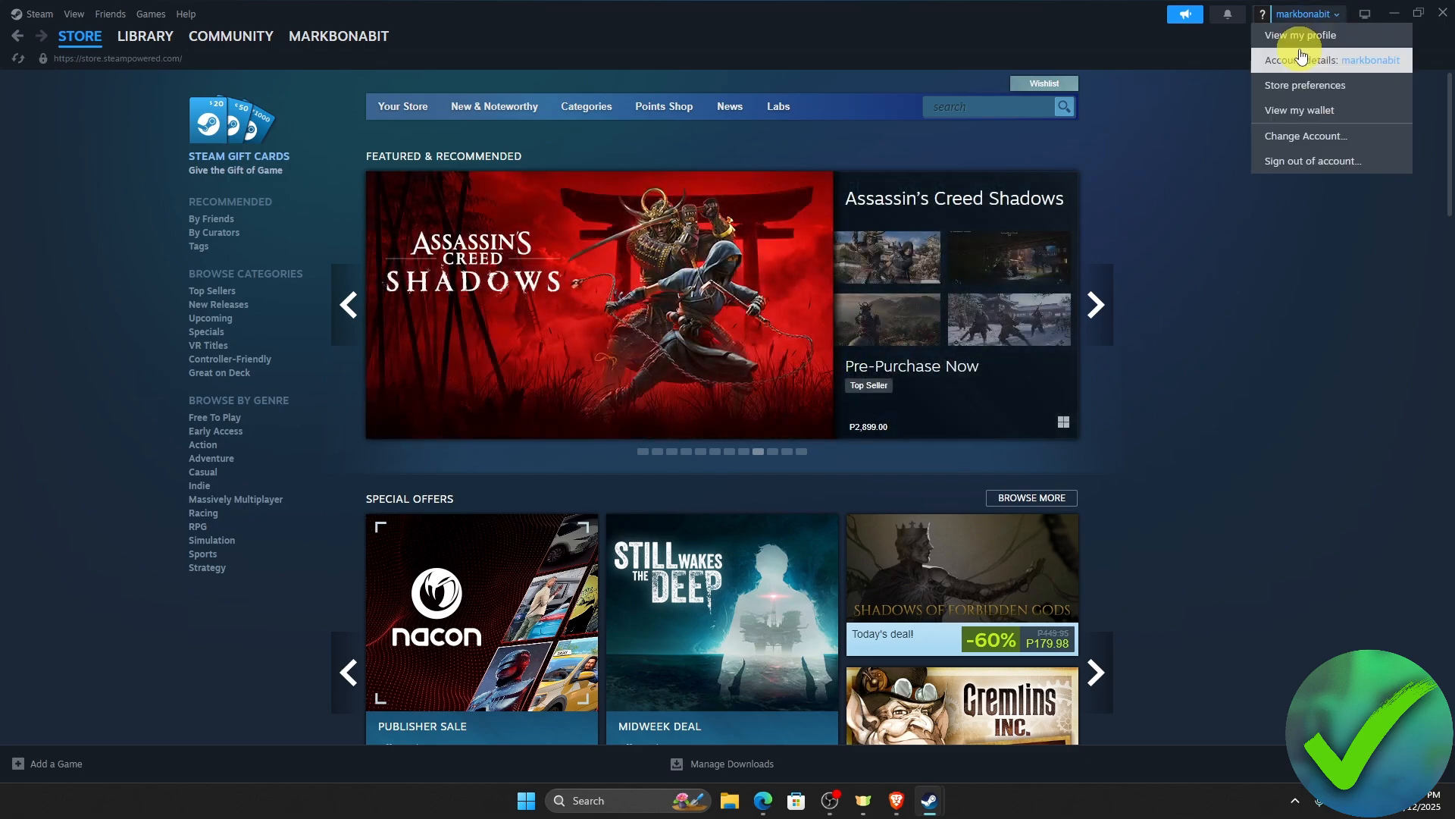
click(1330, 60)
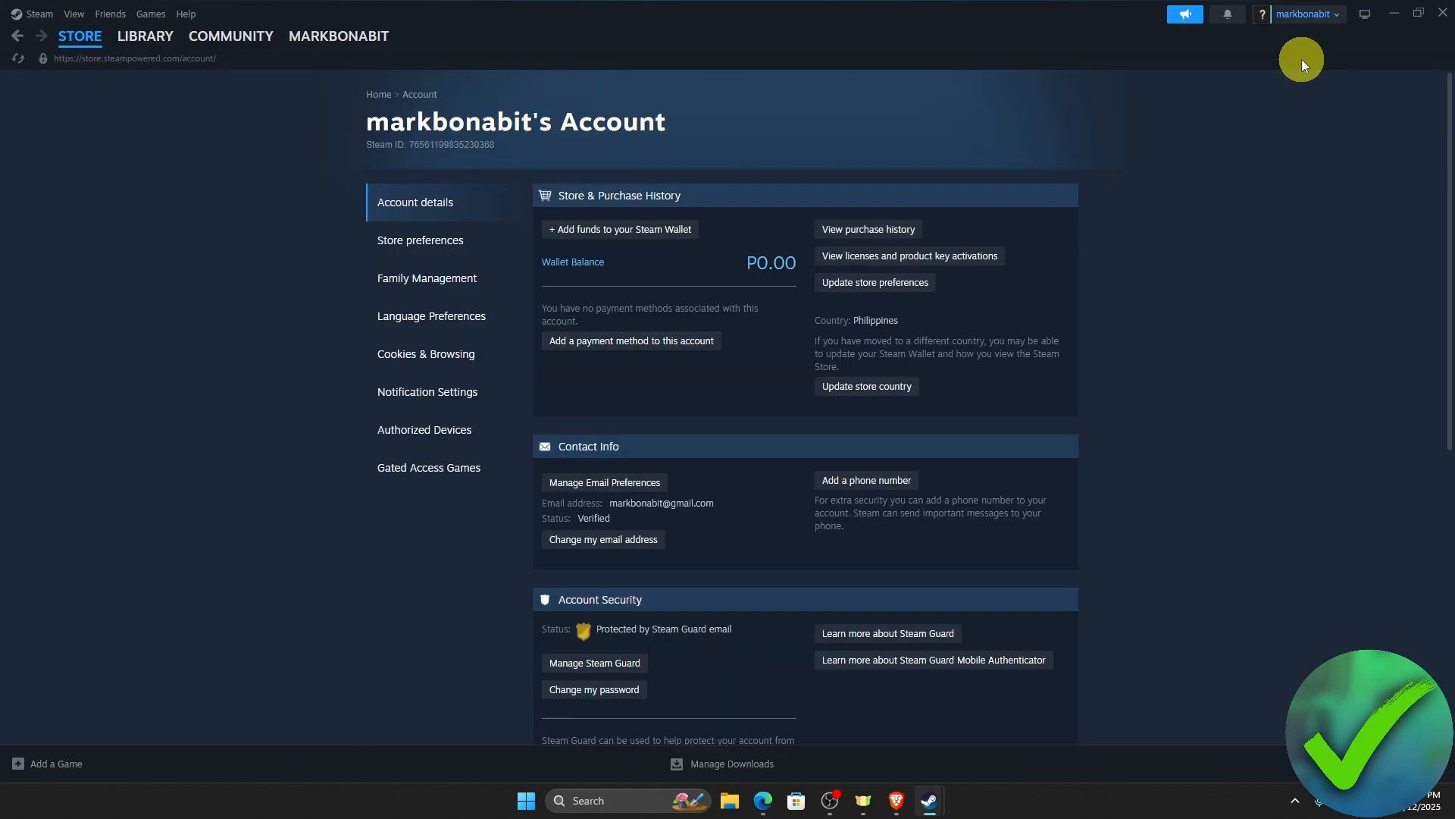
mouse_move(1012, 512)
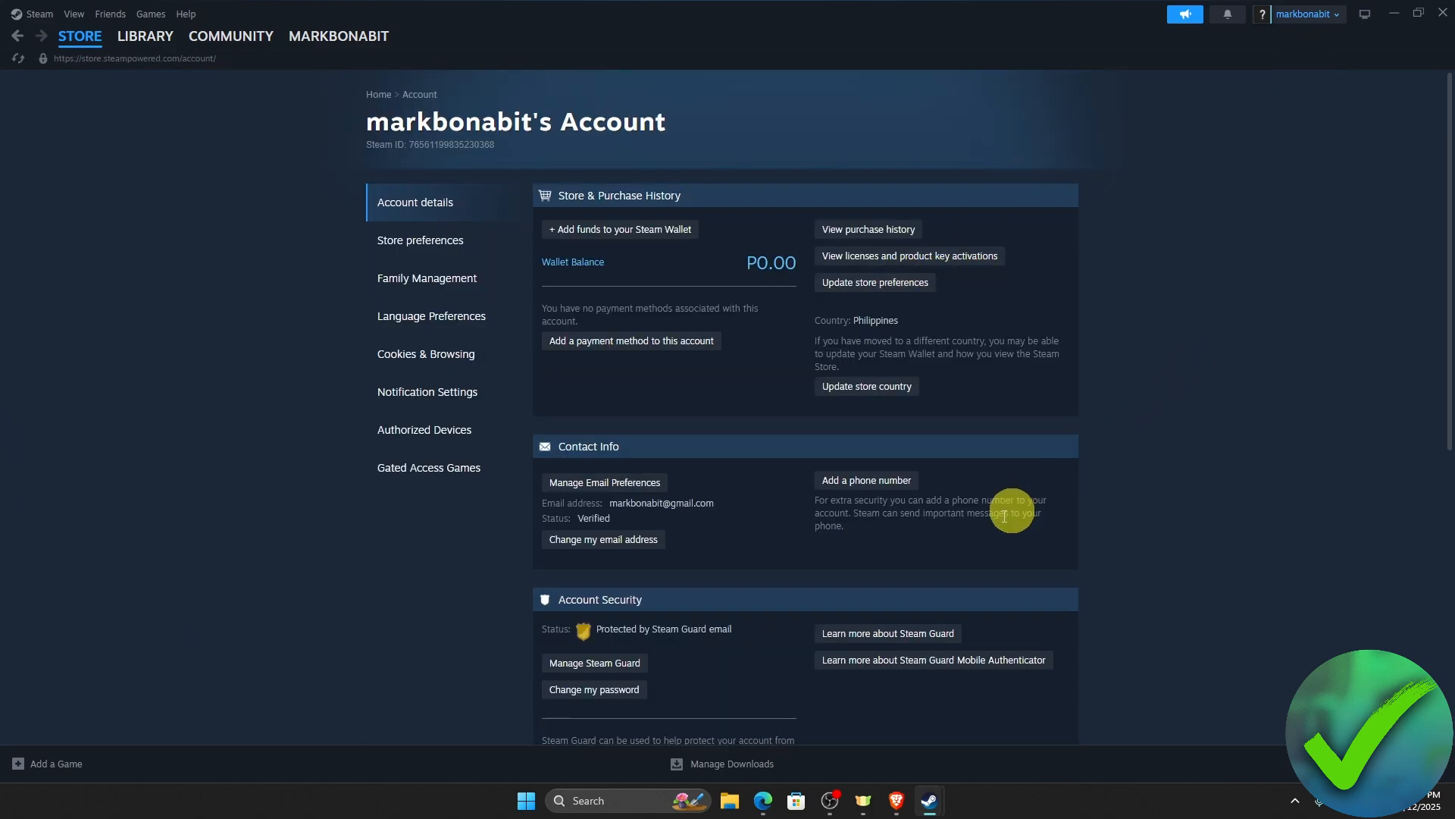
Scroll down to Contact Info and choose 'Add a phone number'
scroll(down, 3)
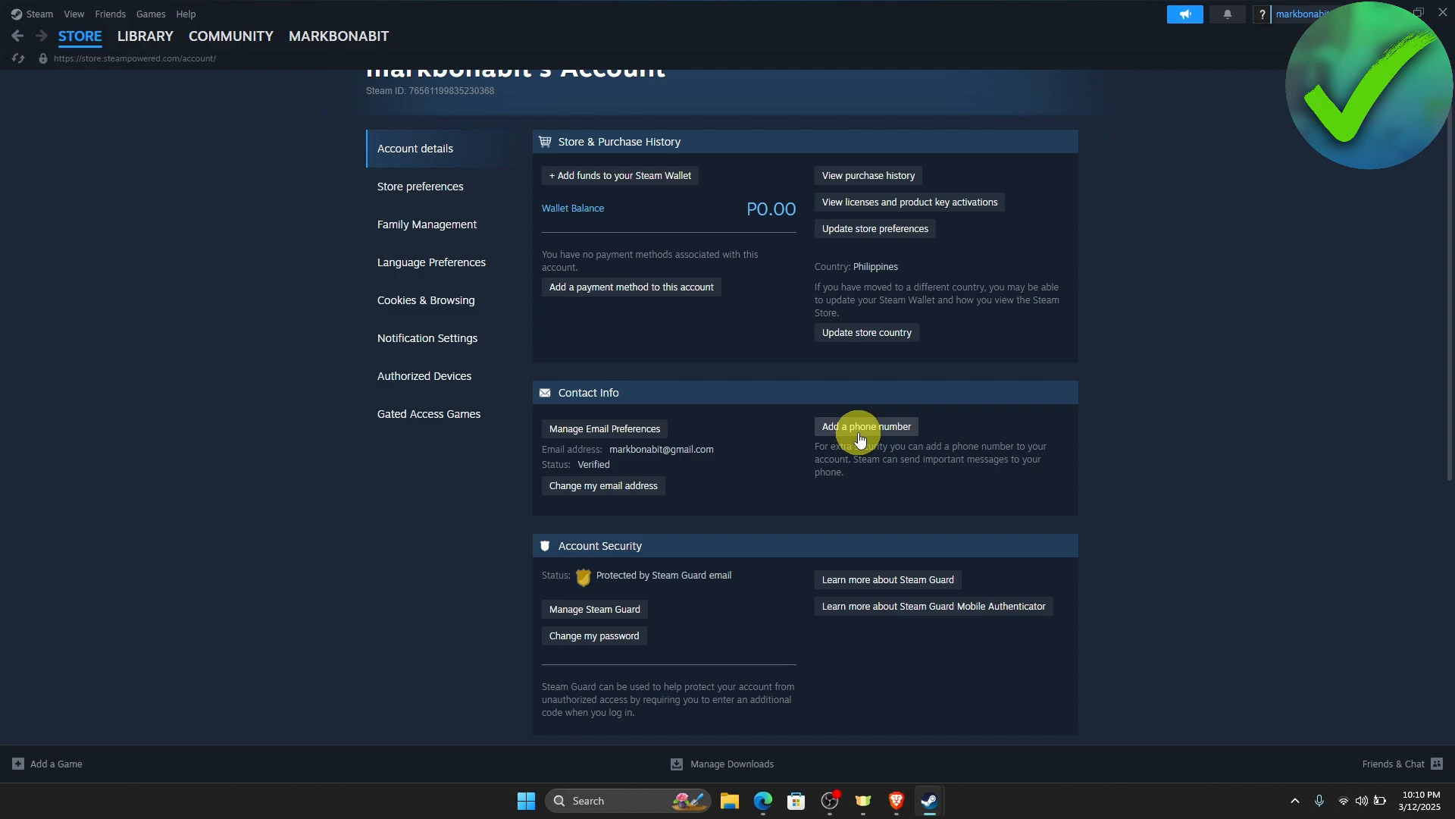
click(865, 426)
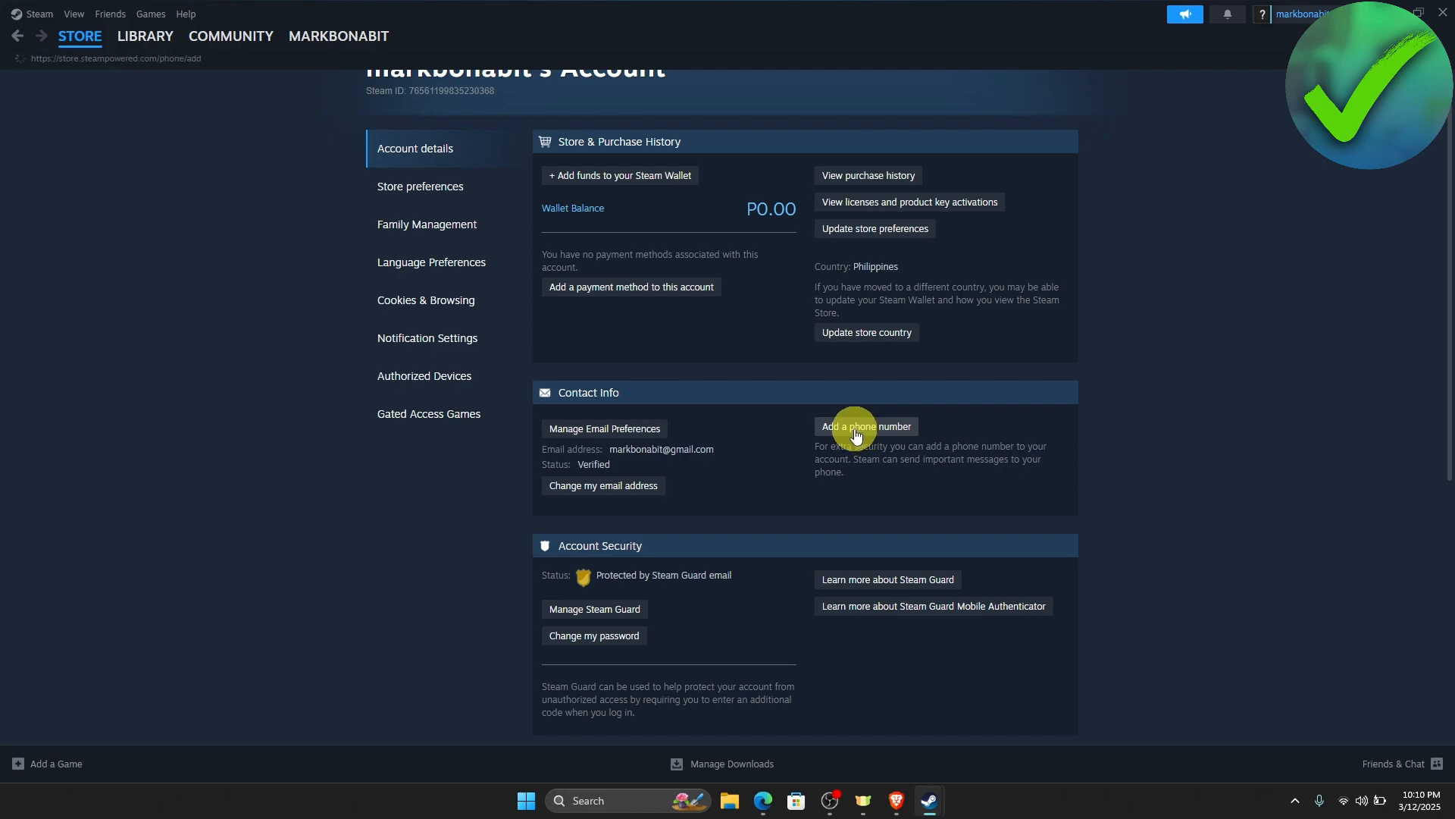
Enter the phone number 123465 under the Philippines (+63) country code
click(864, 426)
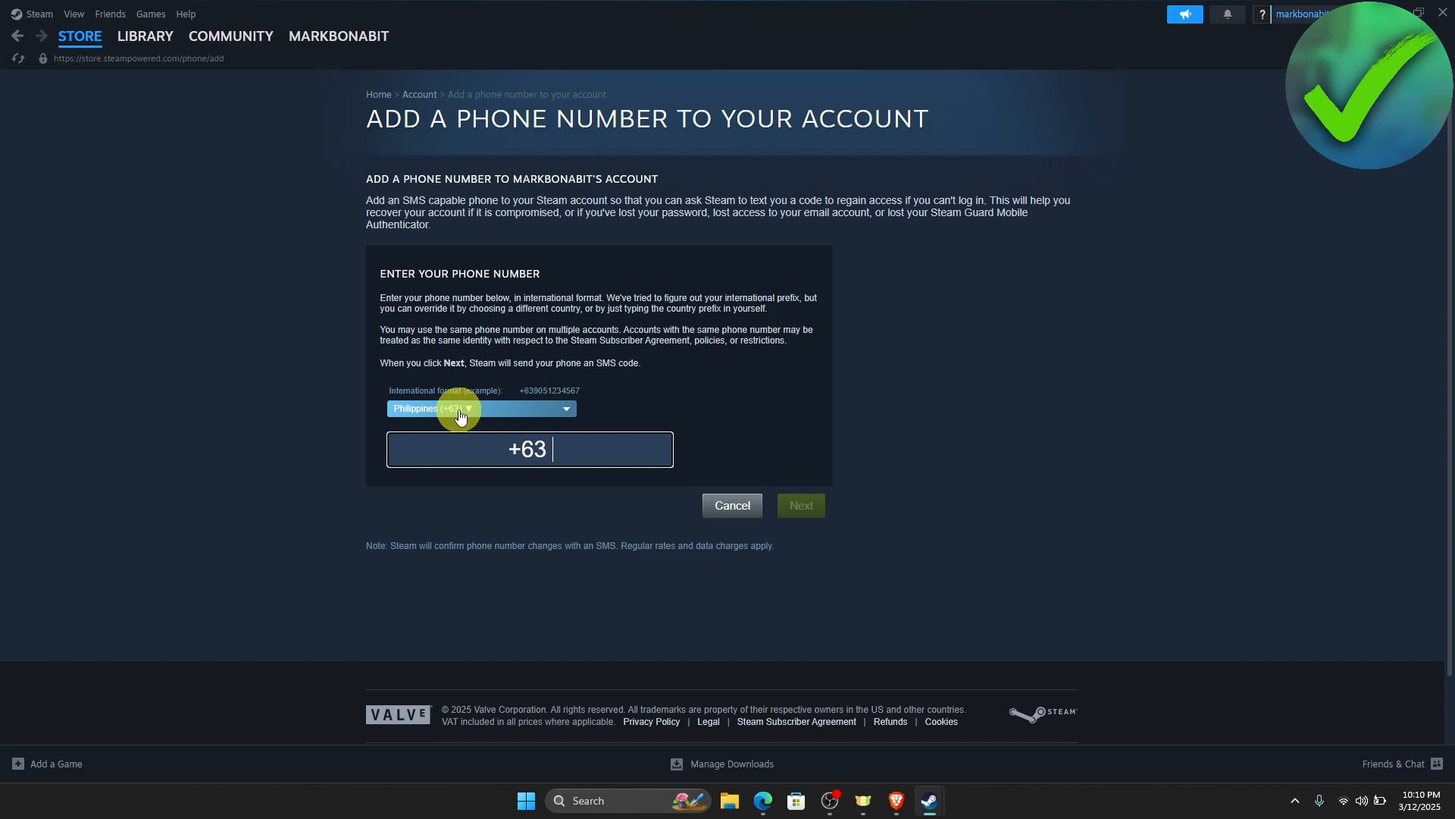
click(480, 409)
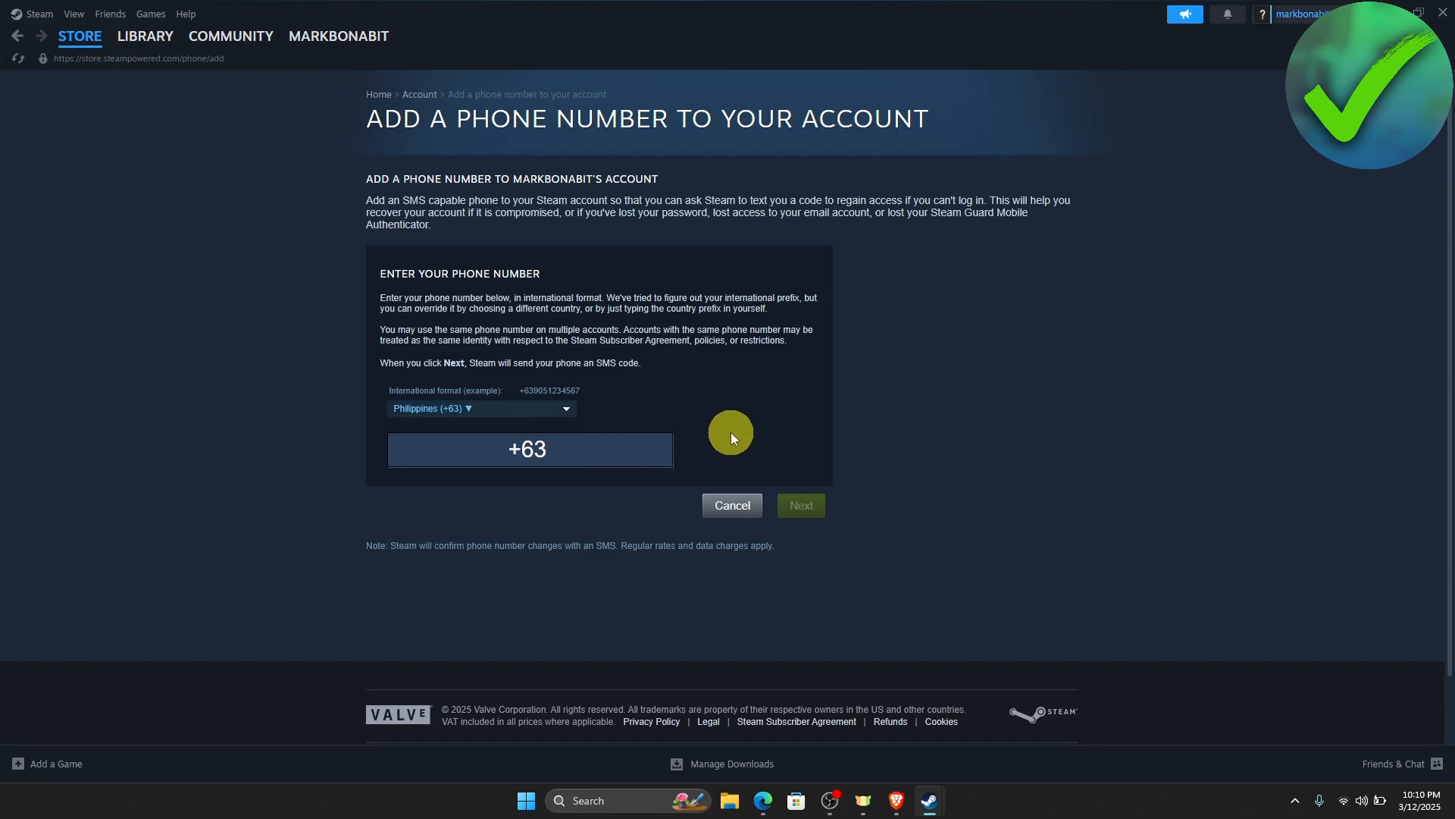
text(1)
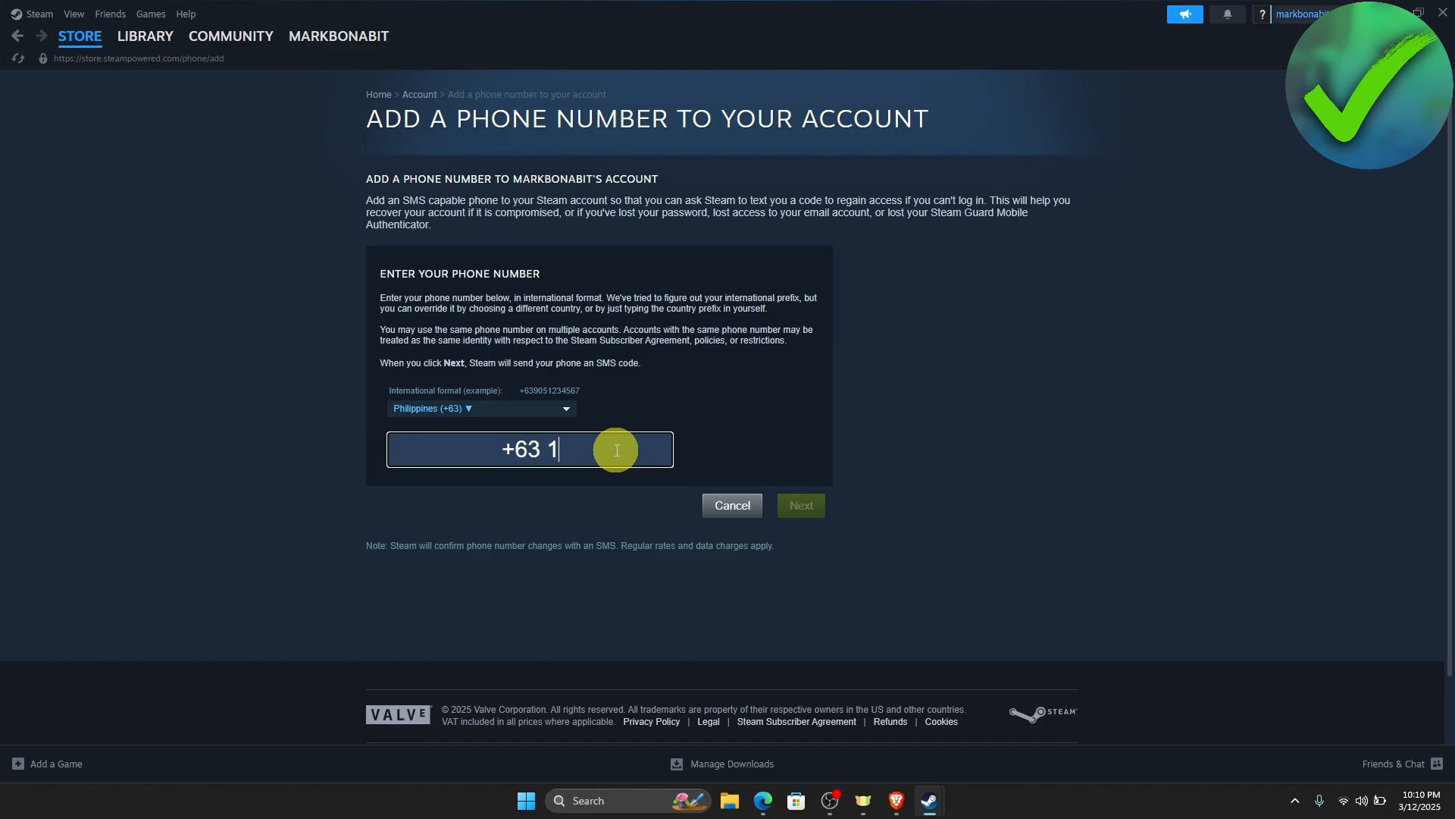
text(23465)
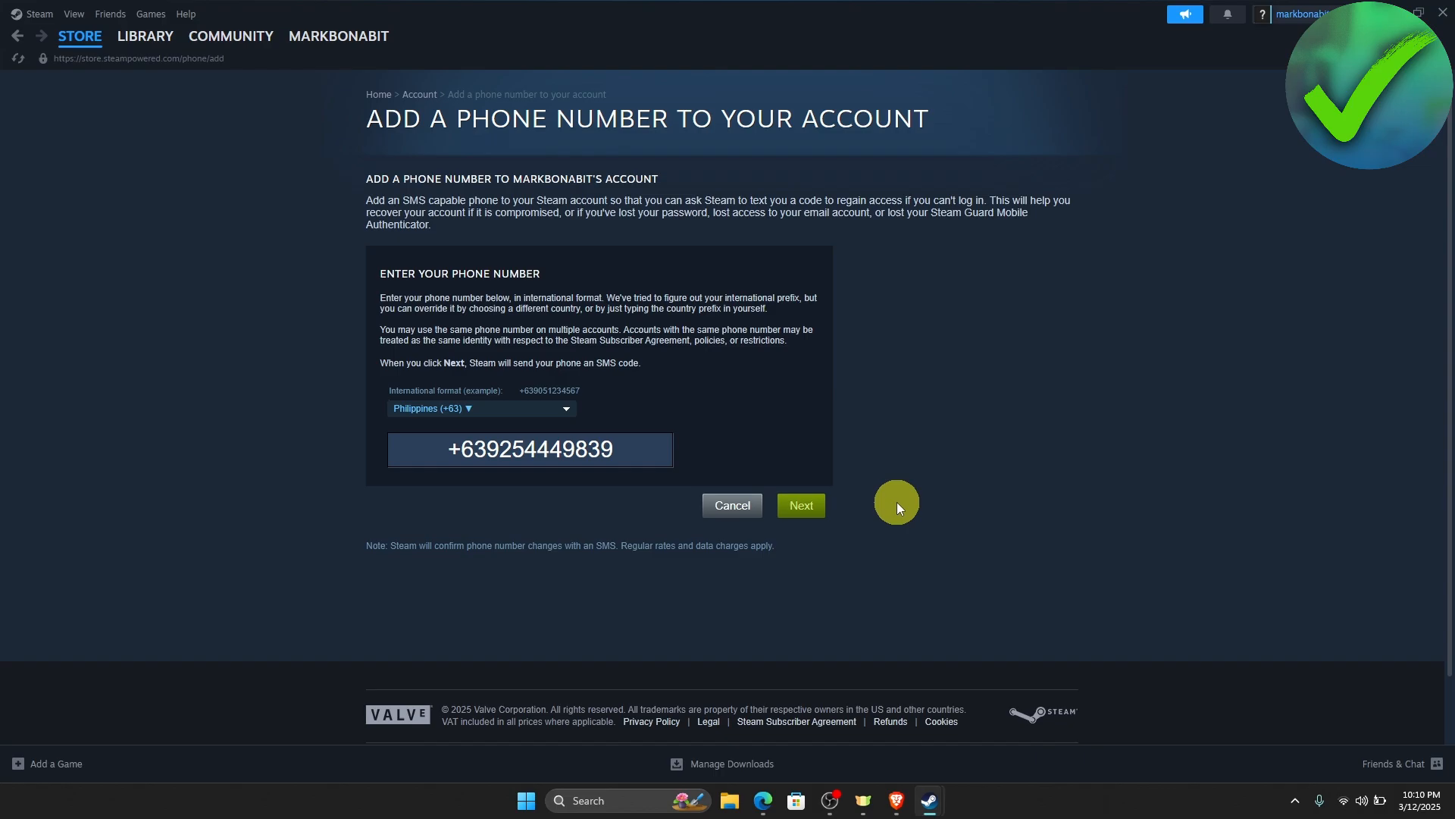
Submit the phone number and continue past the Check Your Email notice
click(798, 504)
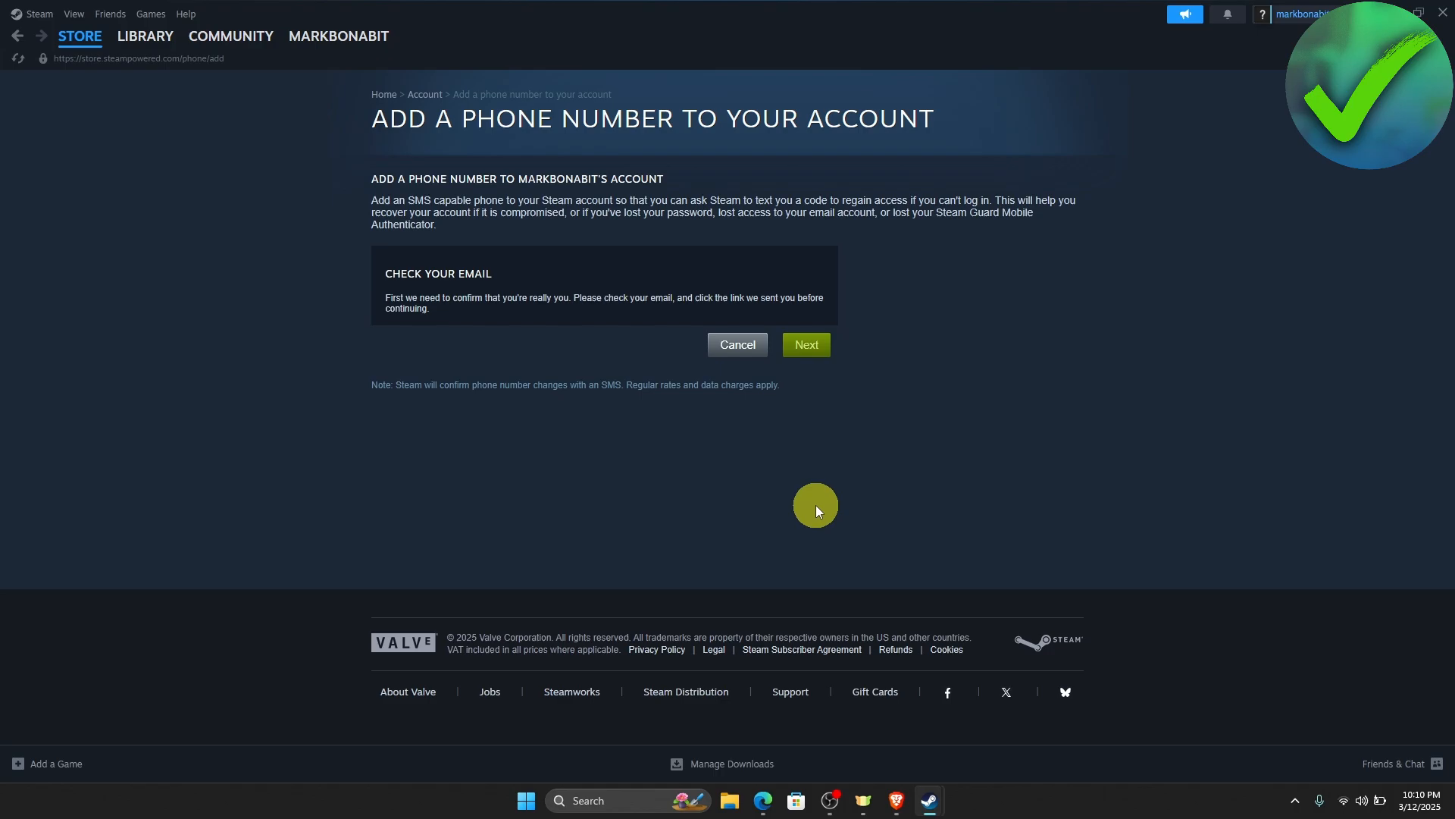
click(803, 345)
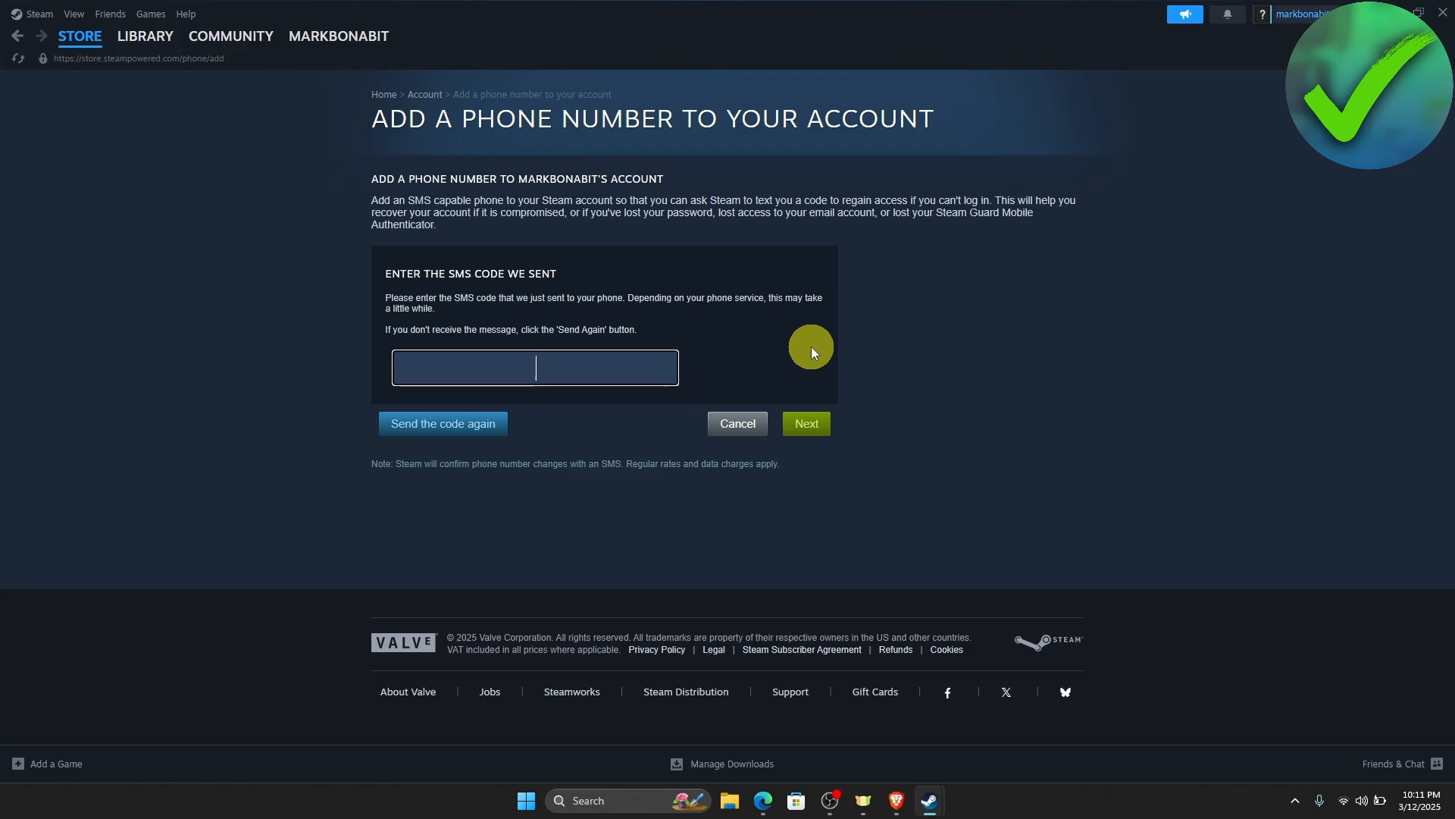
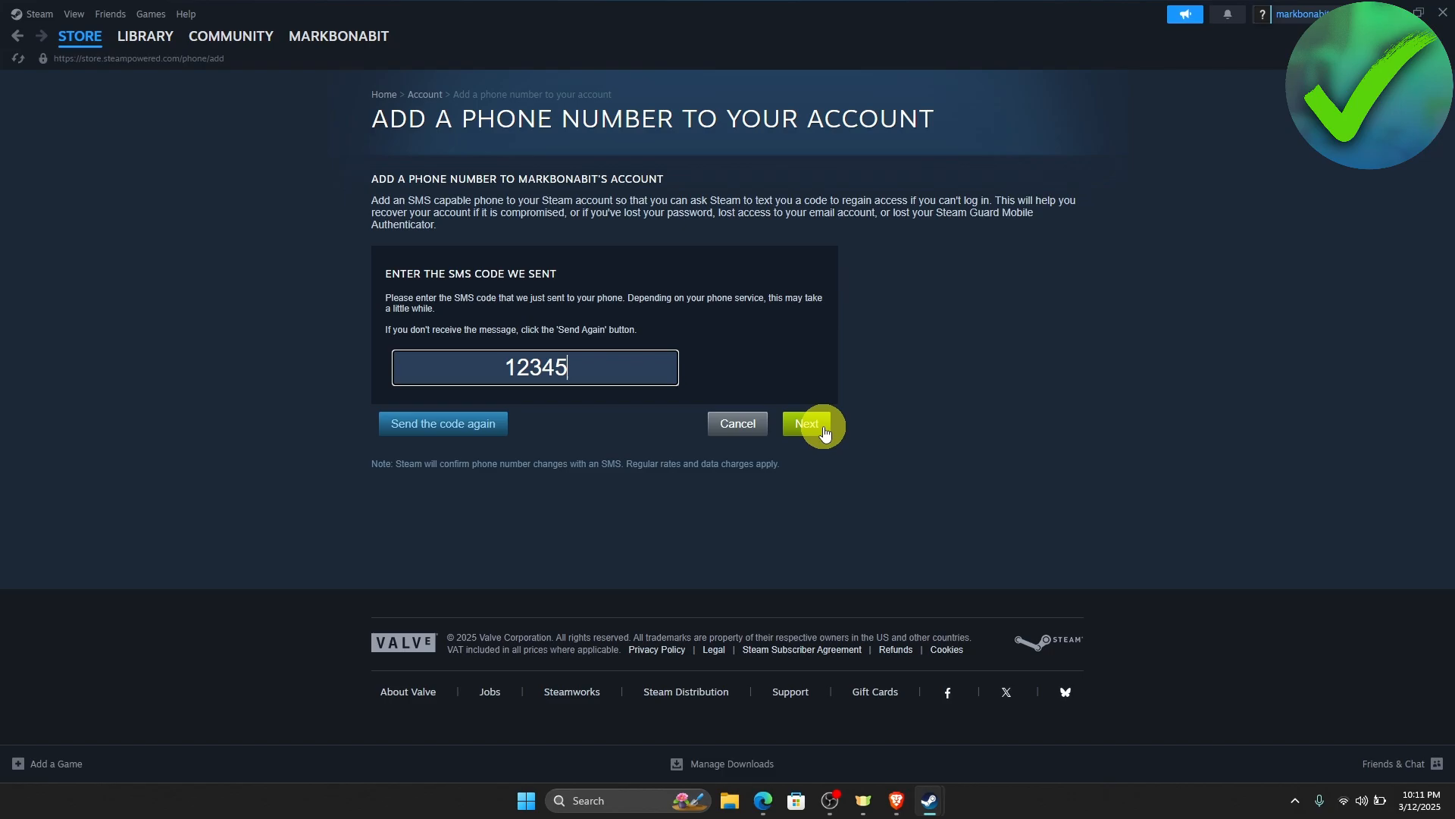
mouse_move(886, 410)
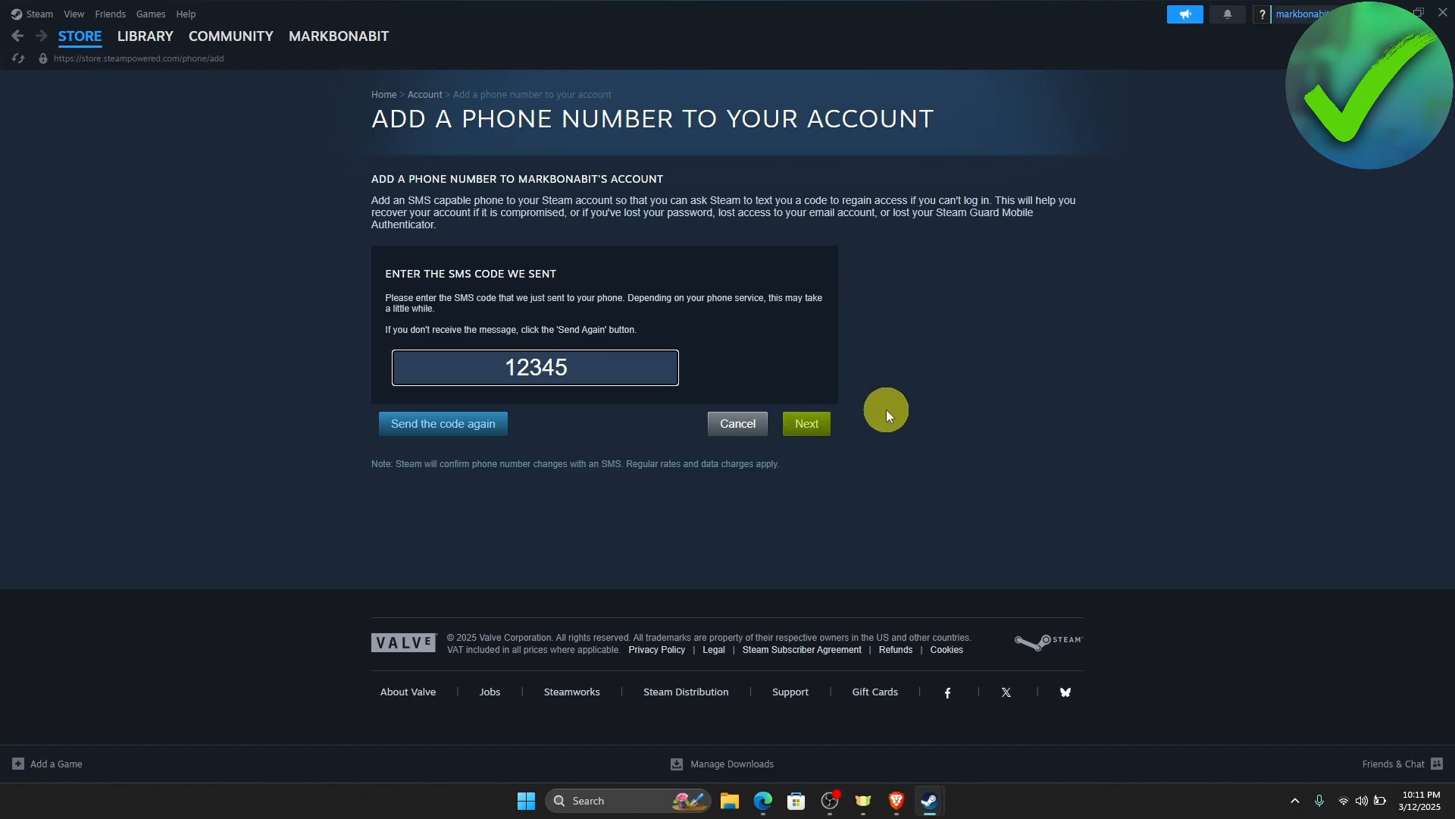